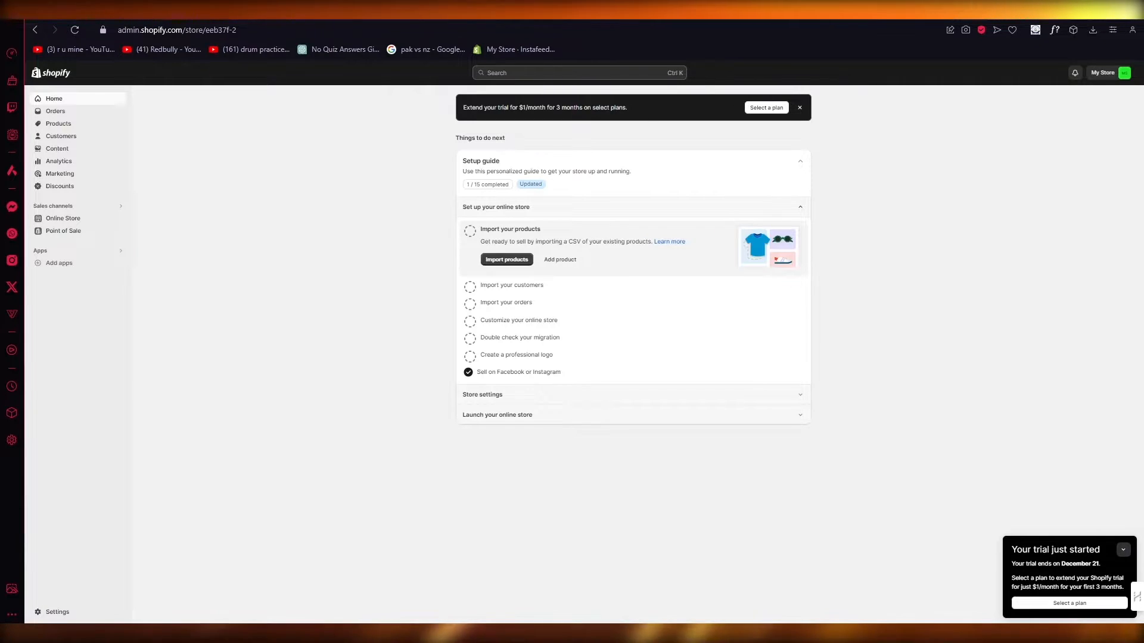
mouse_move(1049, 376)
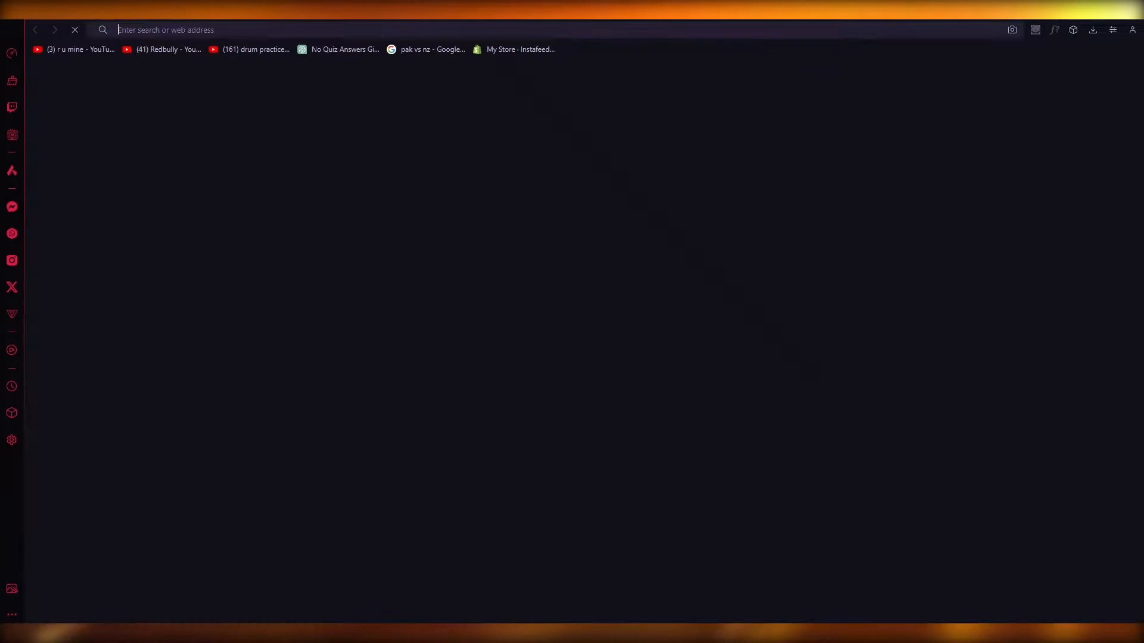
Search Google for 'google ads' and scroll the results to the official Google Ads site
text(google.com)
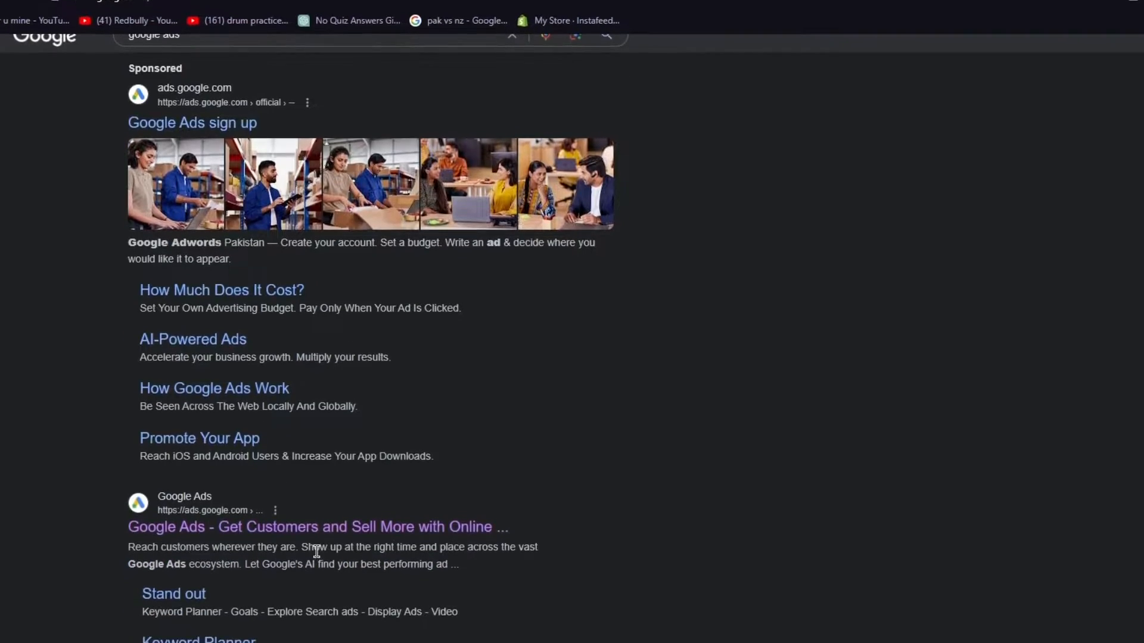
scroll(down, 3)
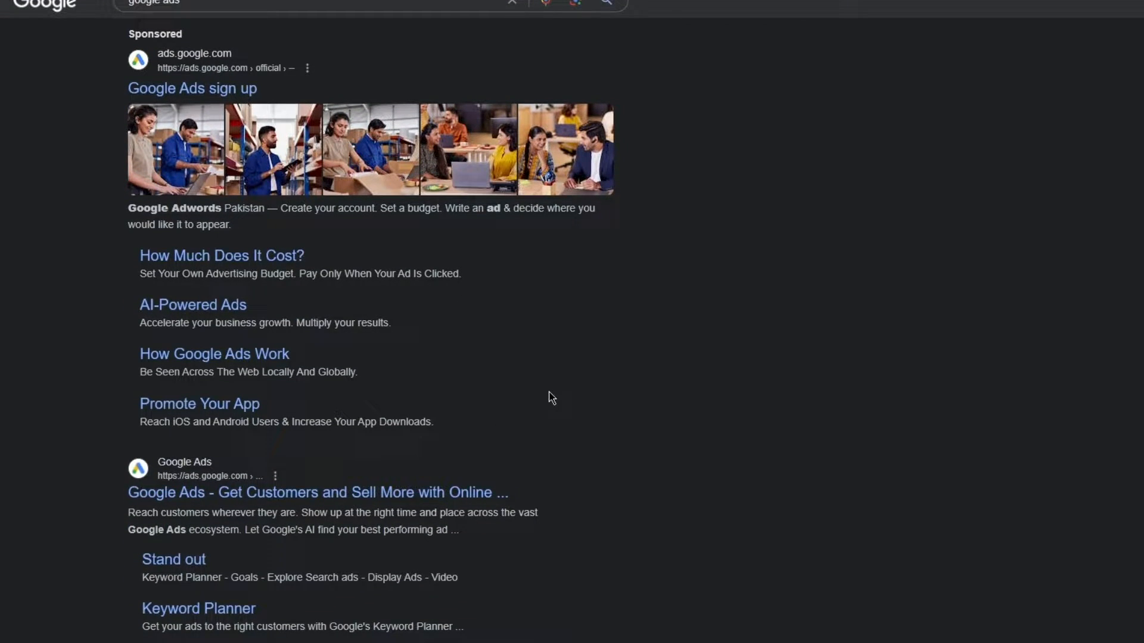
mouse_move(552, 397)
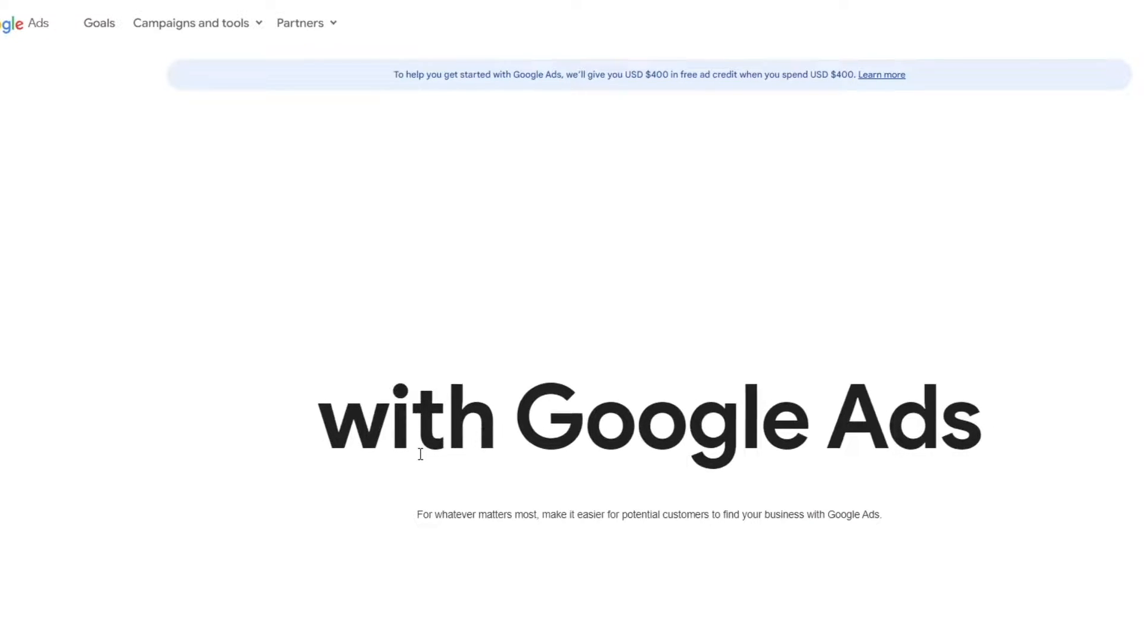
Scroll, then return to the Shopify admin's 'Picked for you' list (Klaviyo, Judge.me, Shopify Email)
scroll(down, 3)
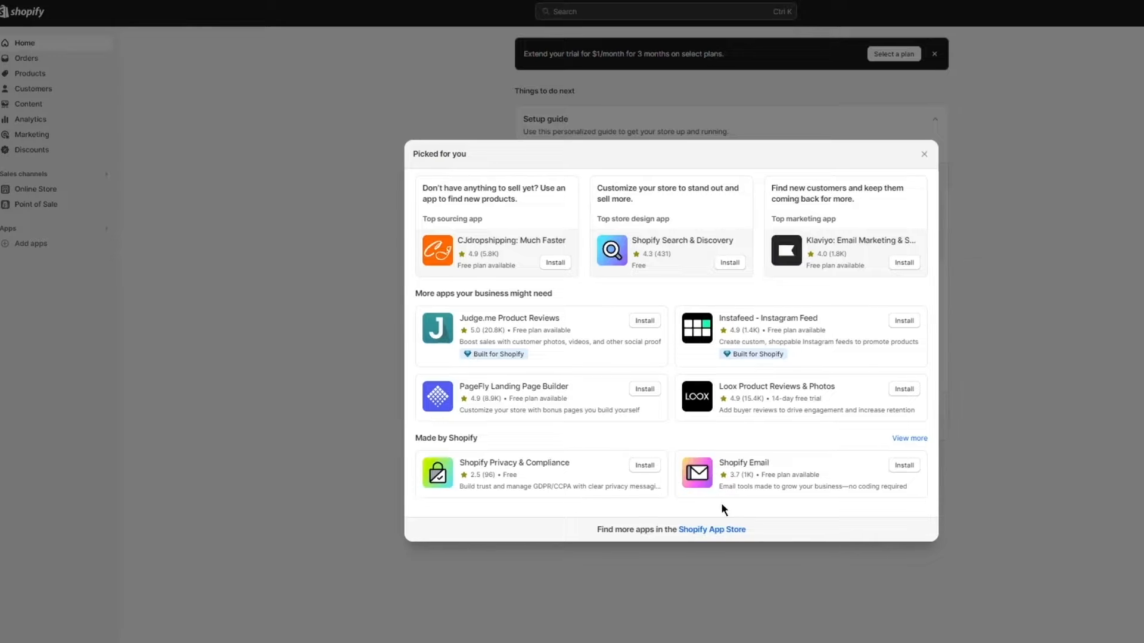
Open the full Shopify App Store from the 'Picked for you' dialog
click(712, 529)
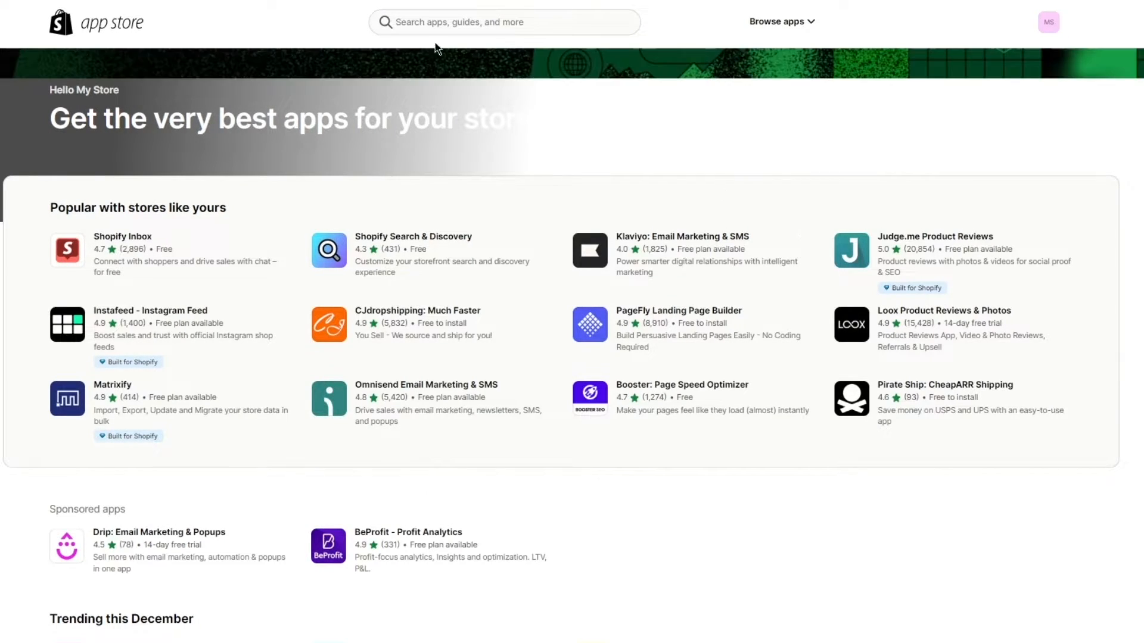
Search the Shopify App Store for 'google'
click(503, 22)
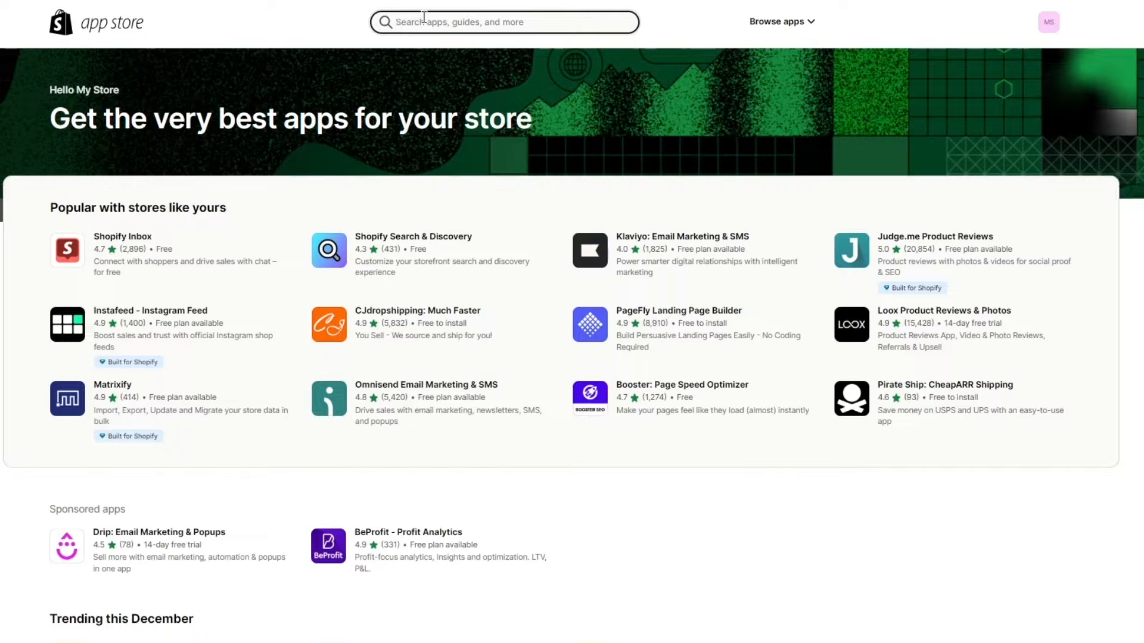
text(google)
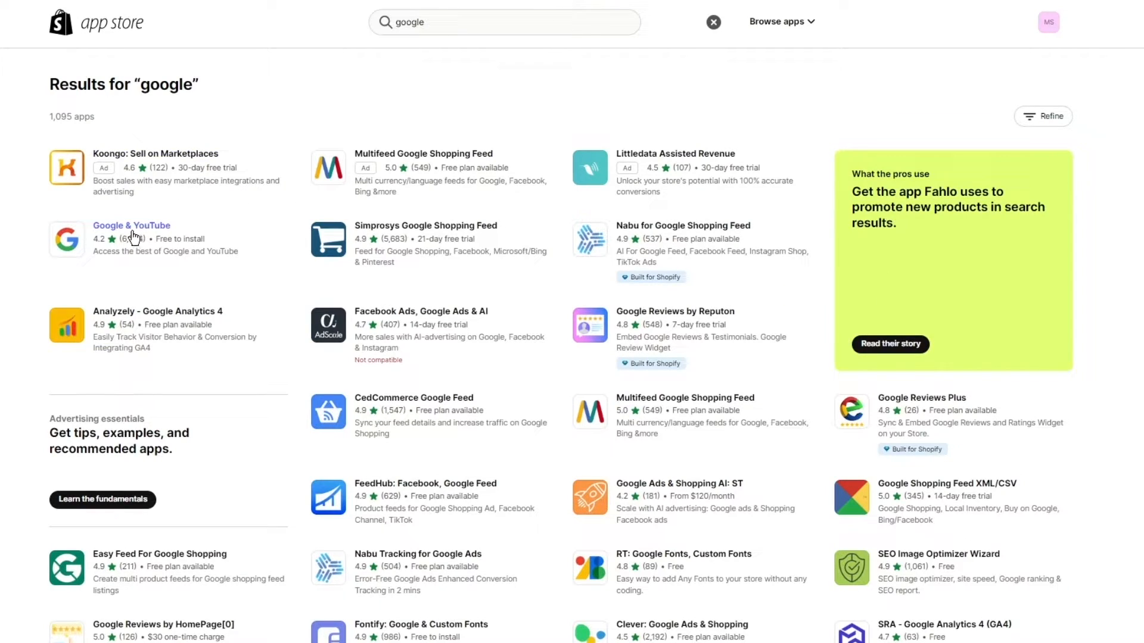
Open and review the Google & YouTube app listing, then start its installation
click(132, 224)
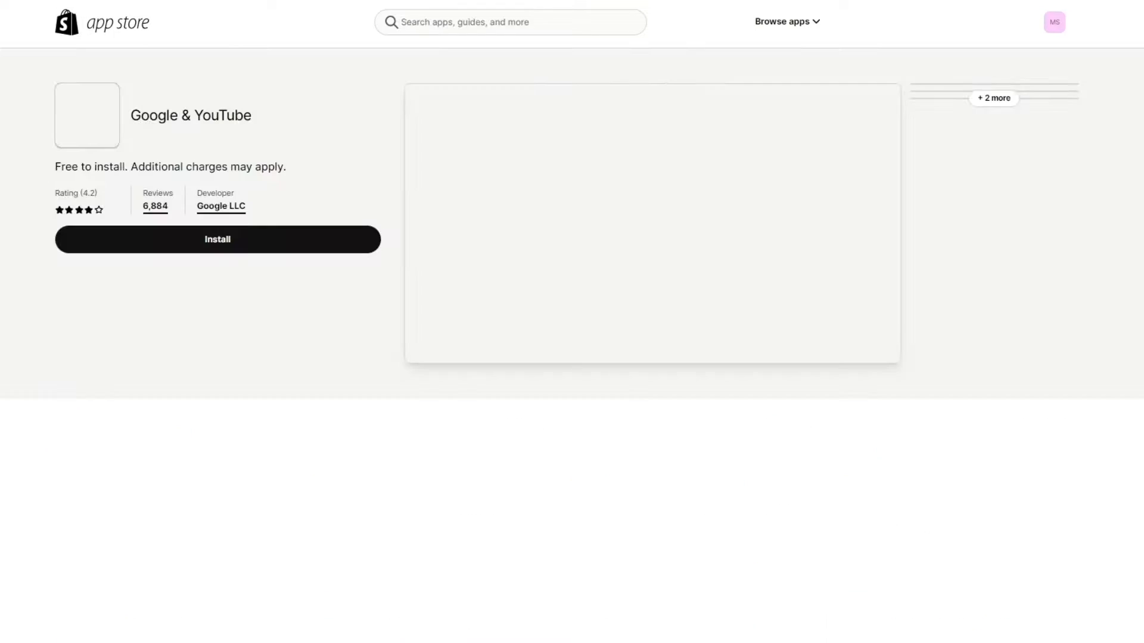
scroll(down, 3)
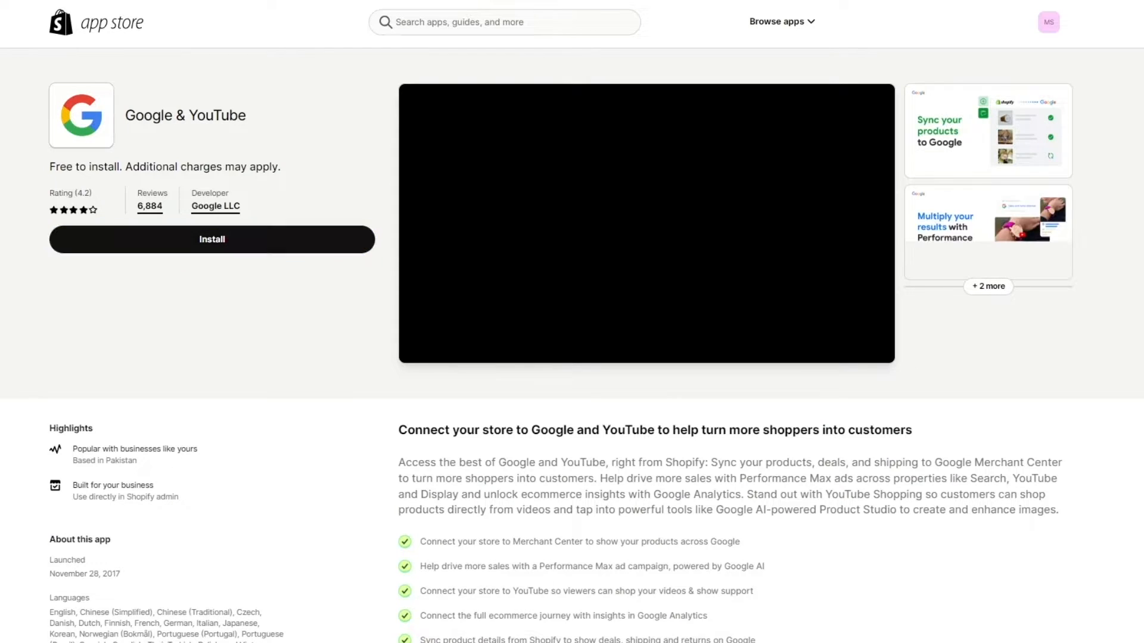
scroll(down, 3)
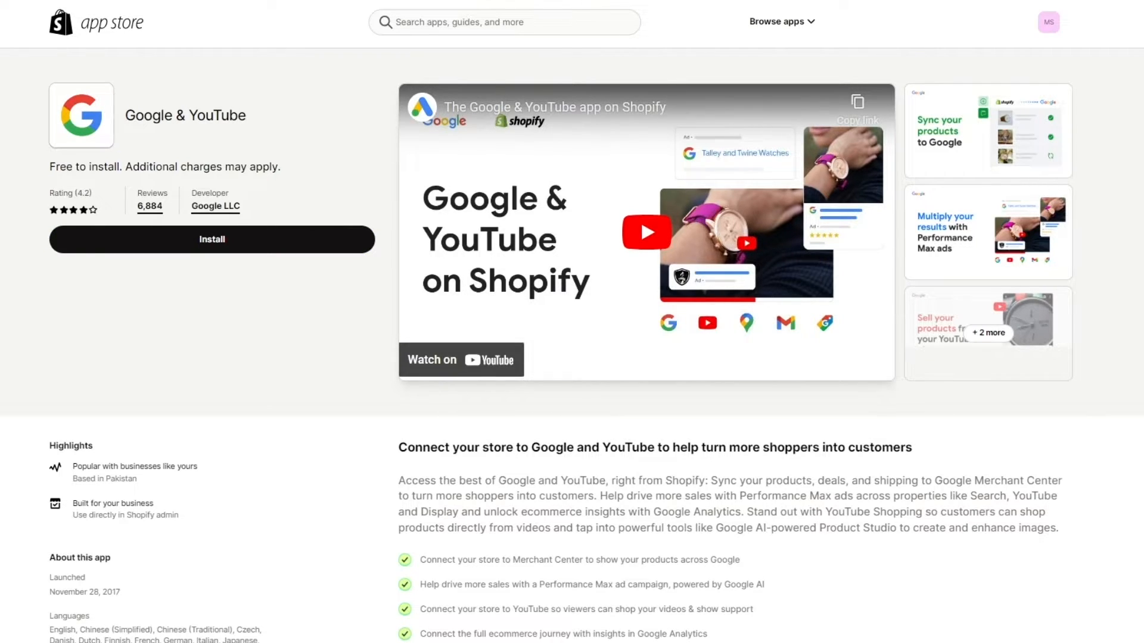
click(211, 239)
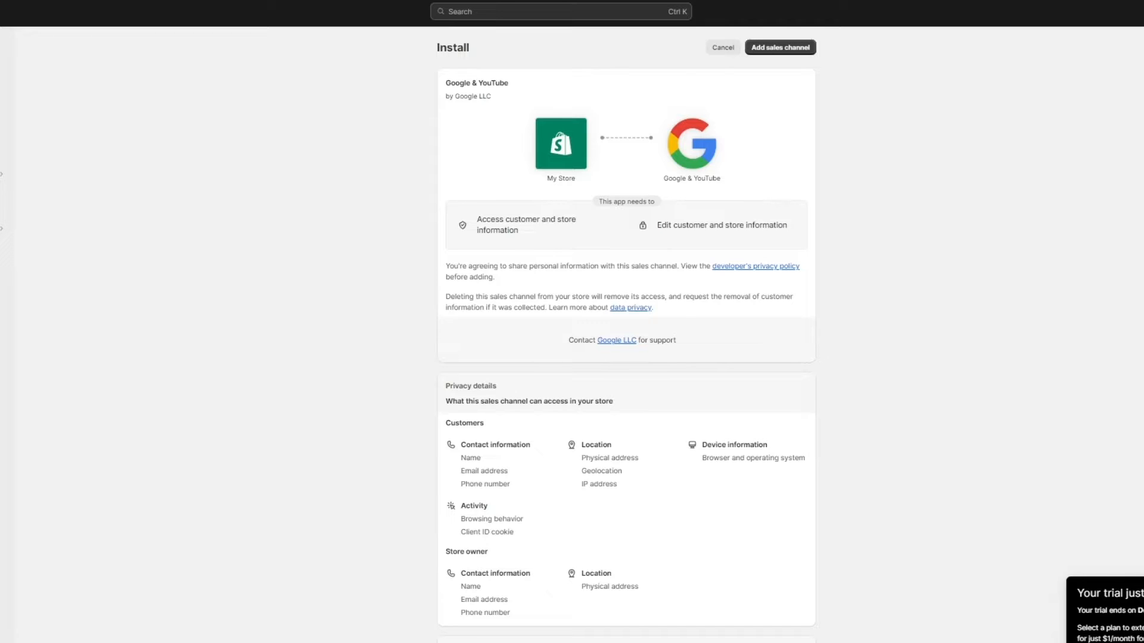
mouse_move(372, 110)
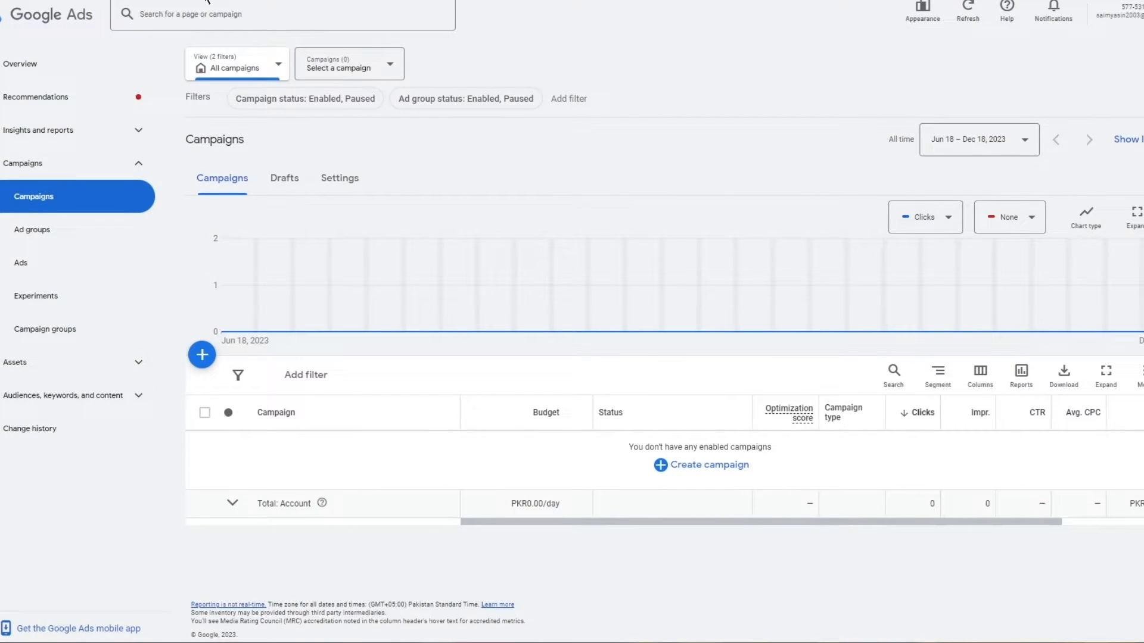
mouse_move(296, 77)
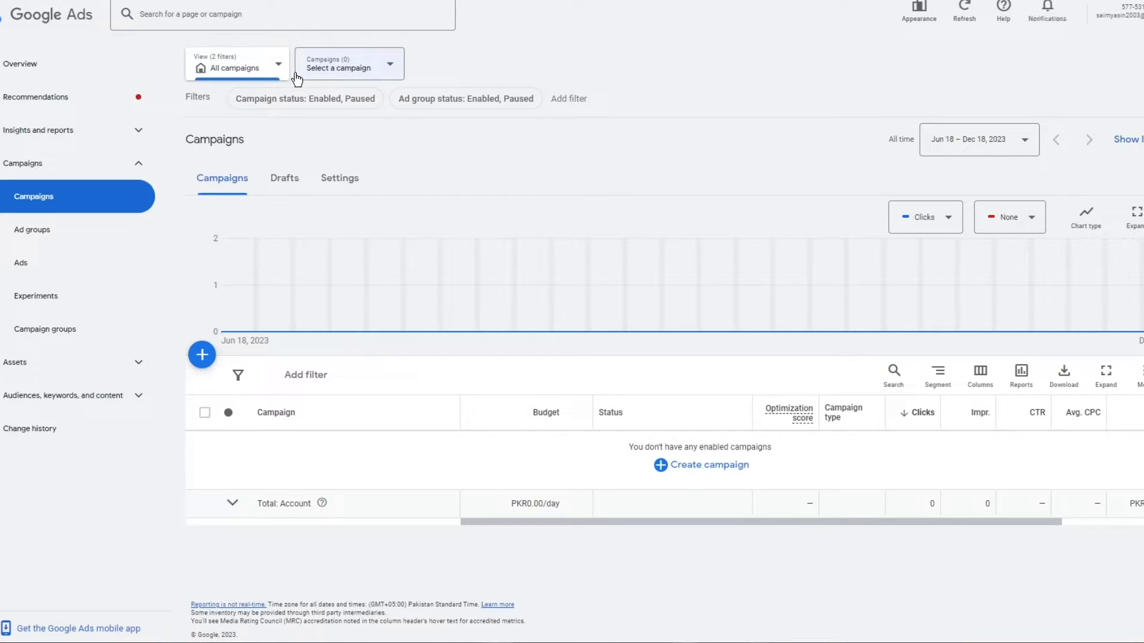
mouse_move(620, 80)
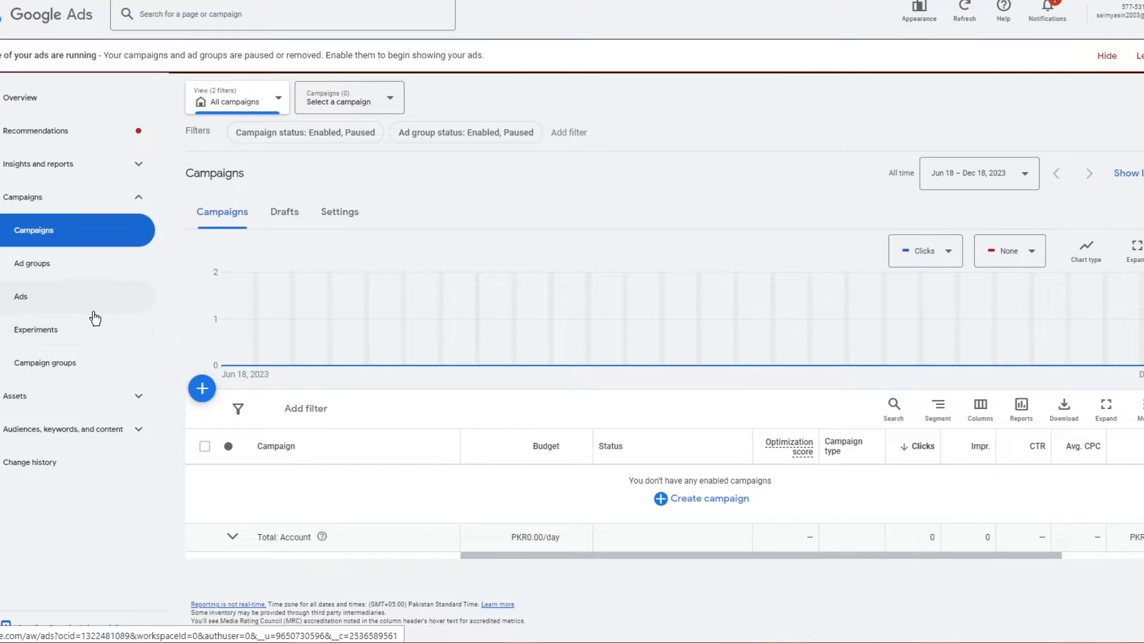
Navigate Google Ads menus to the empty Assets page, then return to Shopify's Google & YouTube setup
click(20, 296)
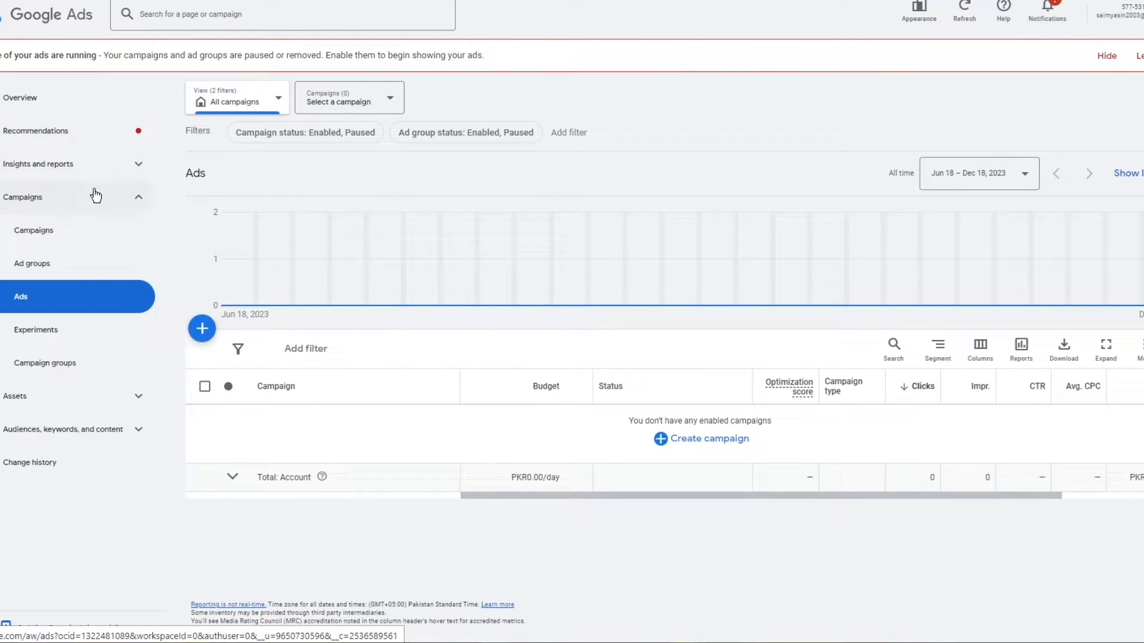
click(33, 229)
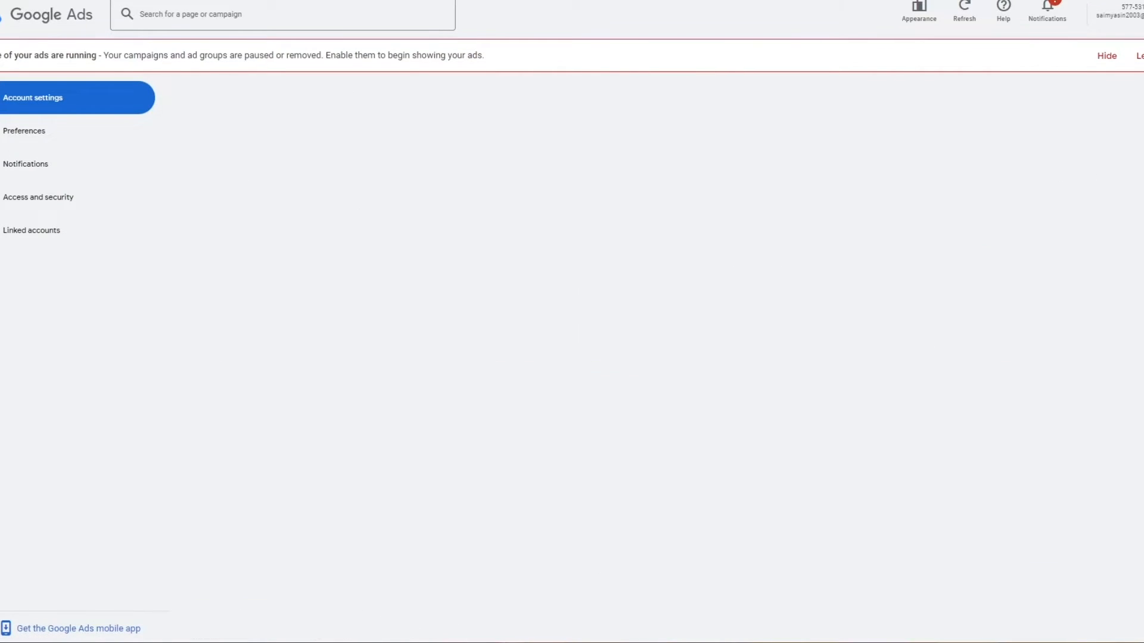
click(33, 97)
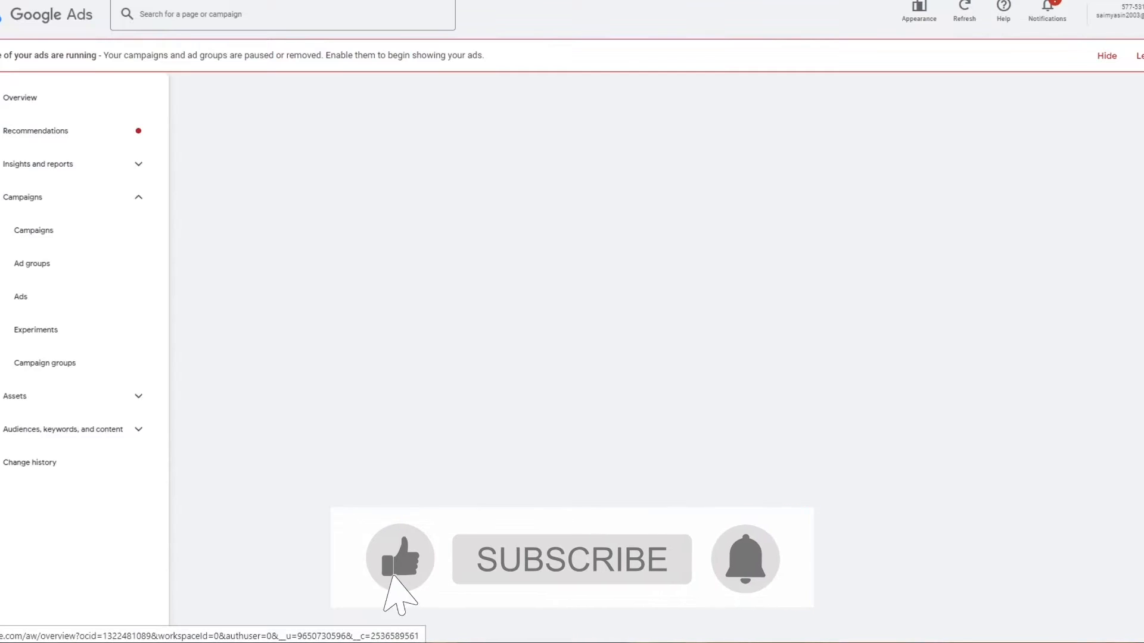
click(22, 197)
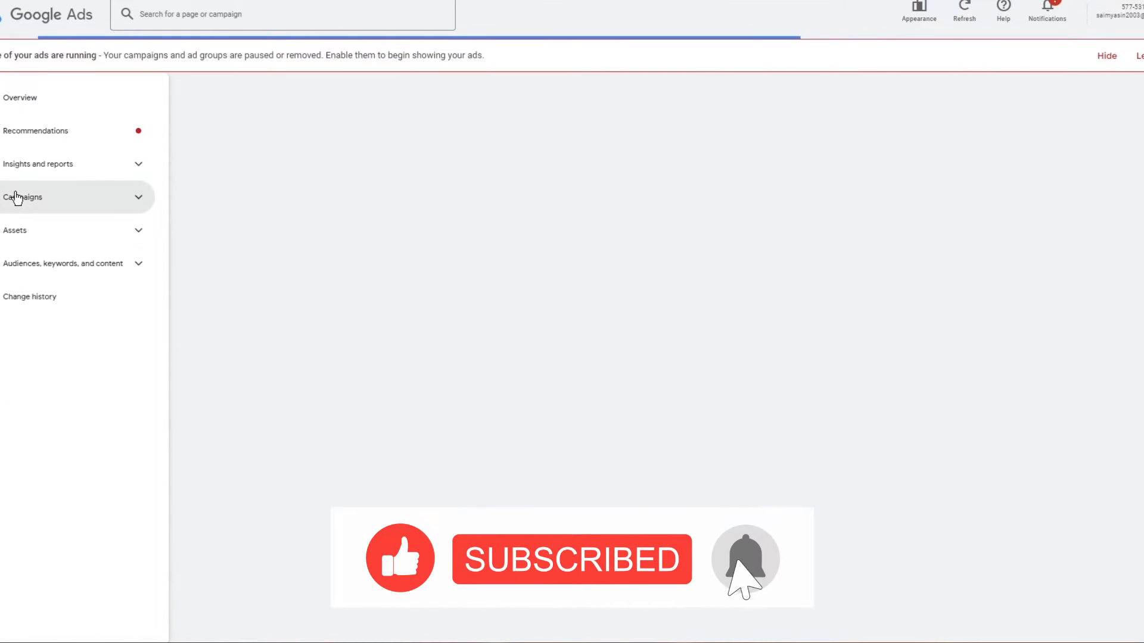
click(22, 197)
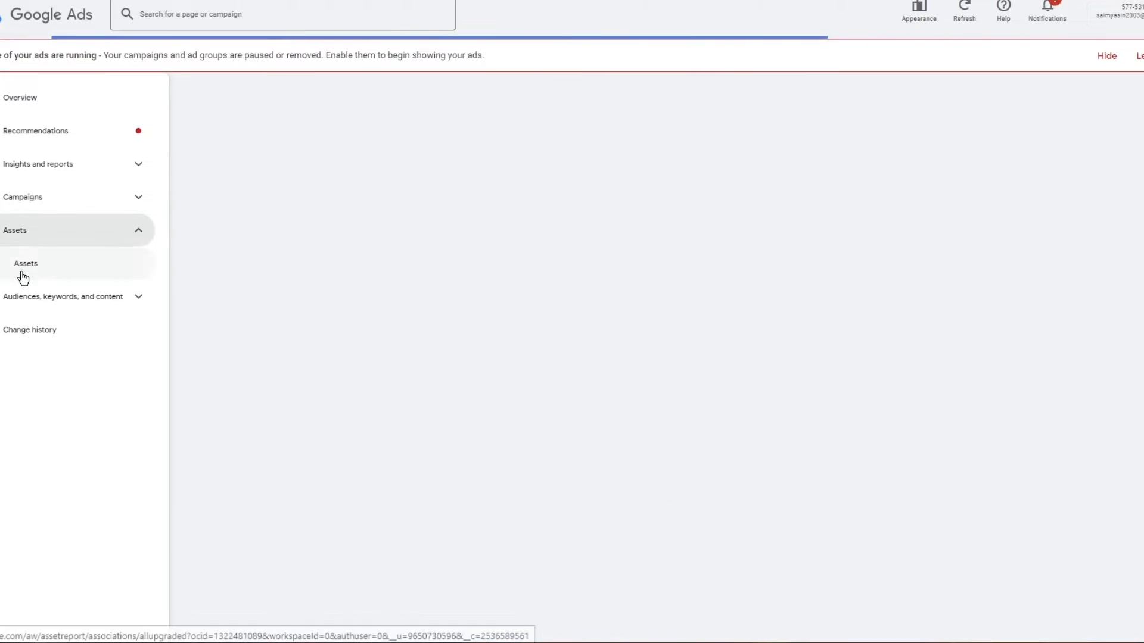
click(25, 263)
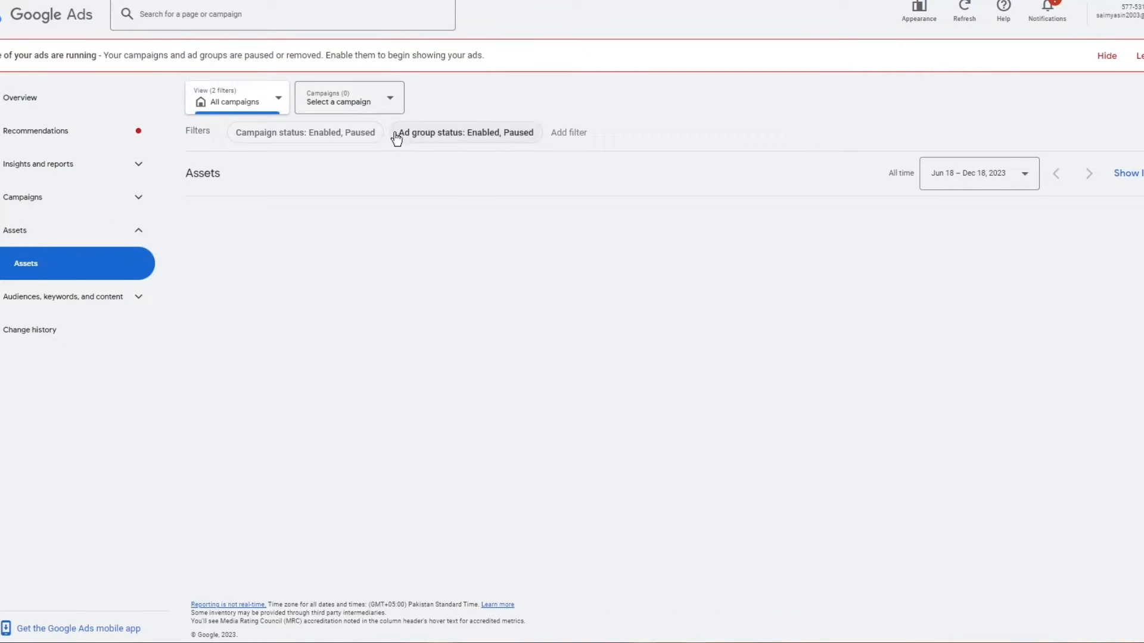
click(348, 97)
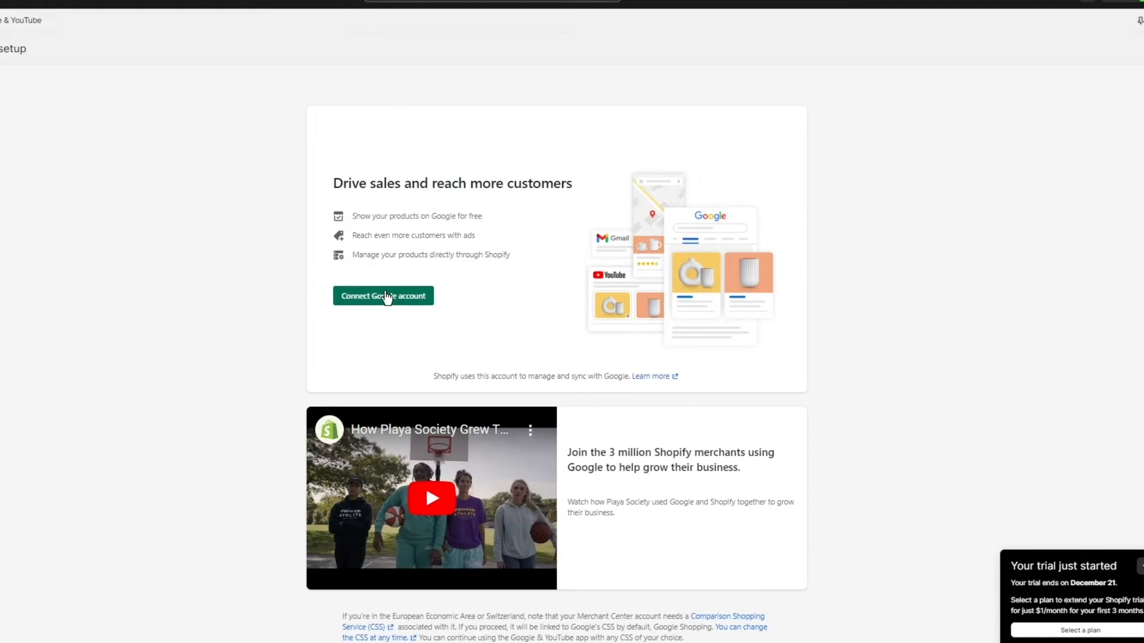
Connect a Google account to the Google & YouTube app through the Google sign-in window
click(383, 295)
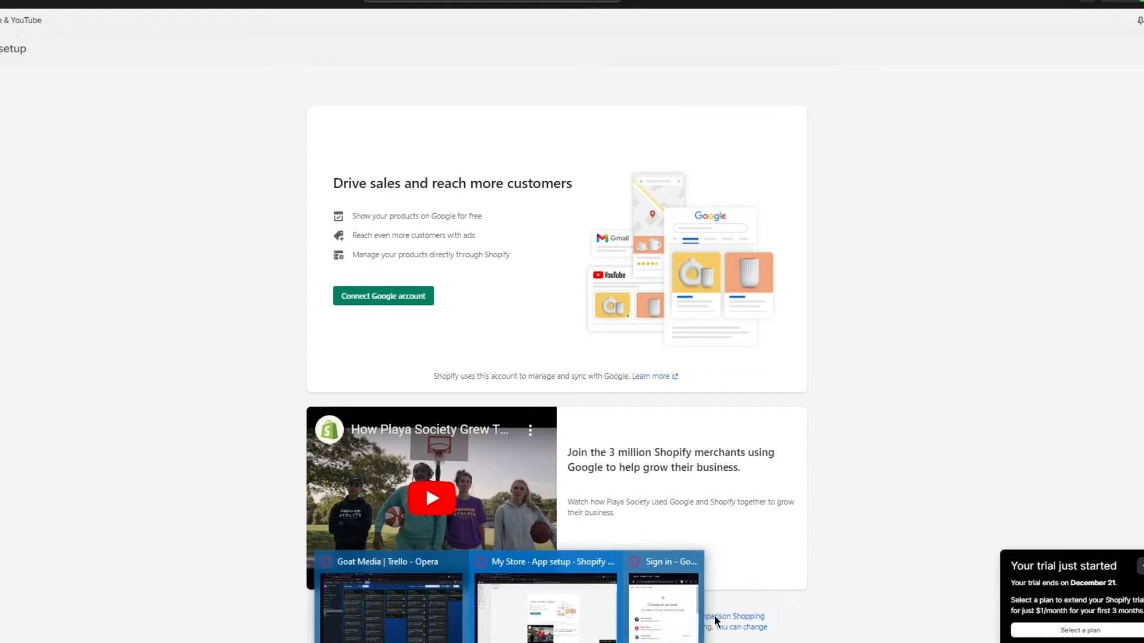
click(382, 295)
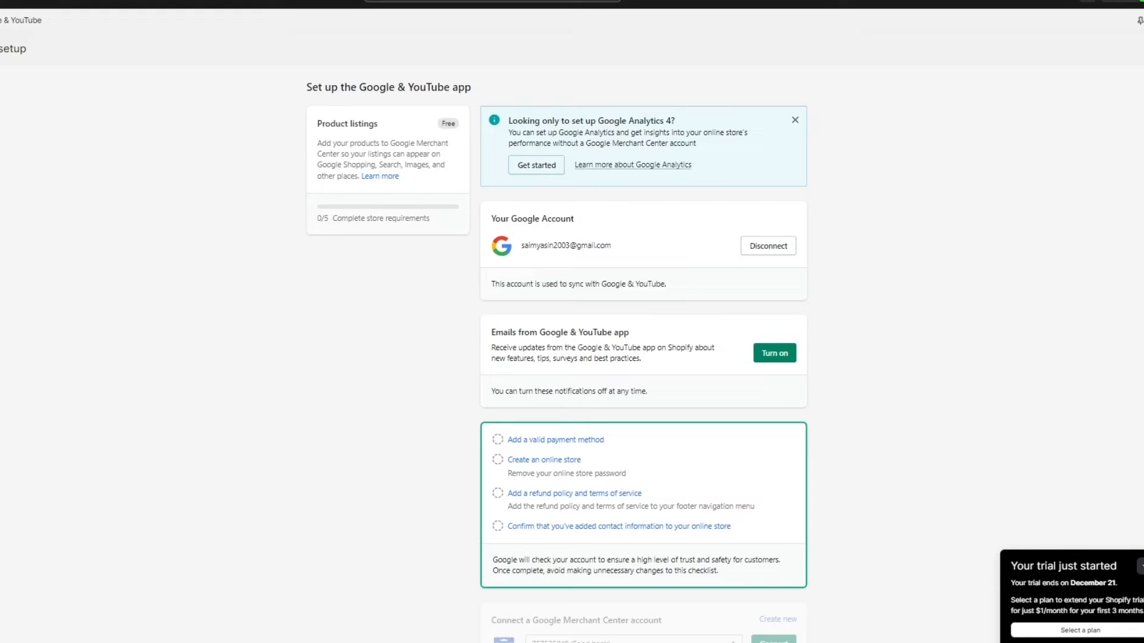
mouse_move(1133, 520)
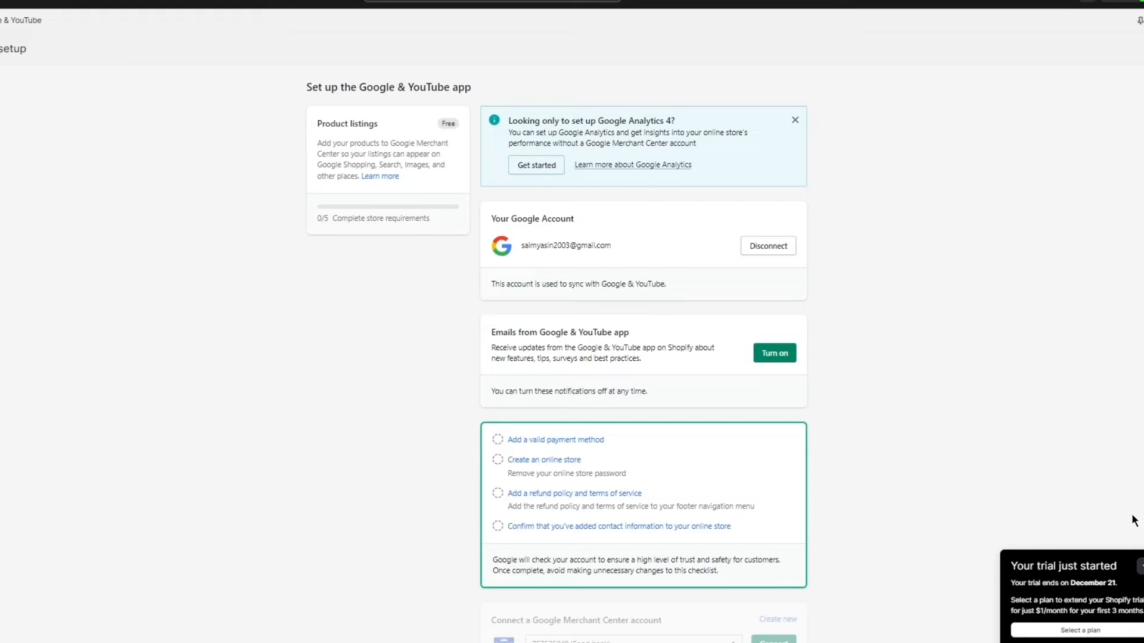
mouse_move(594, 237)
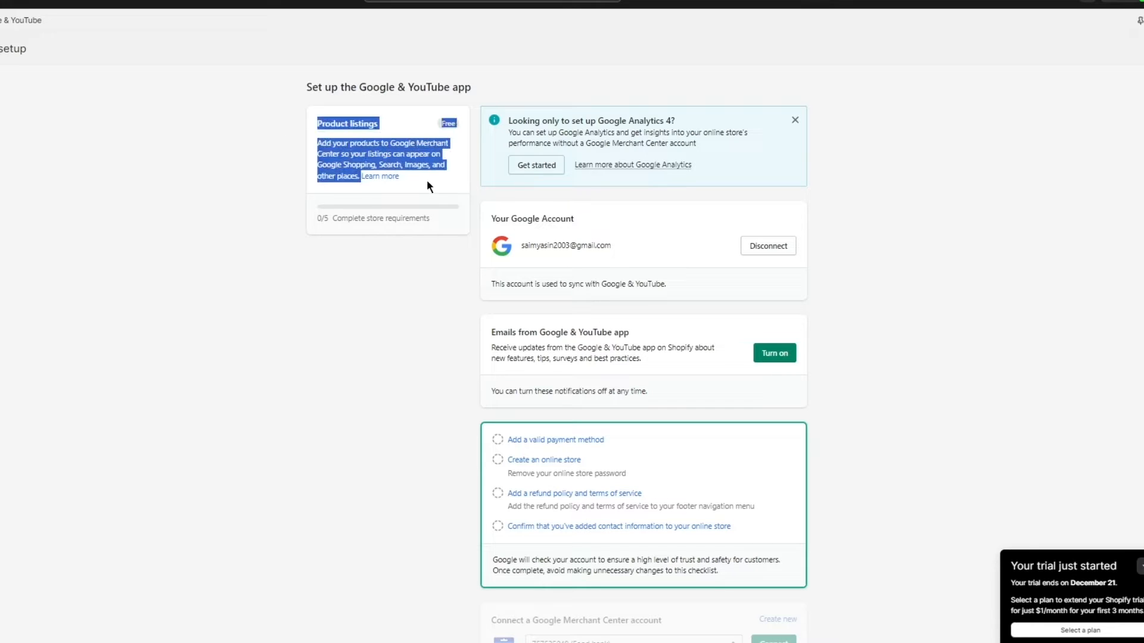
right_click(381, 159)
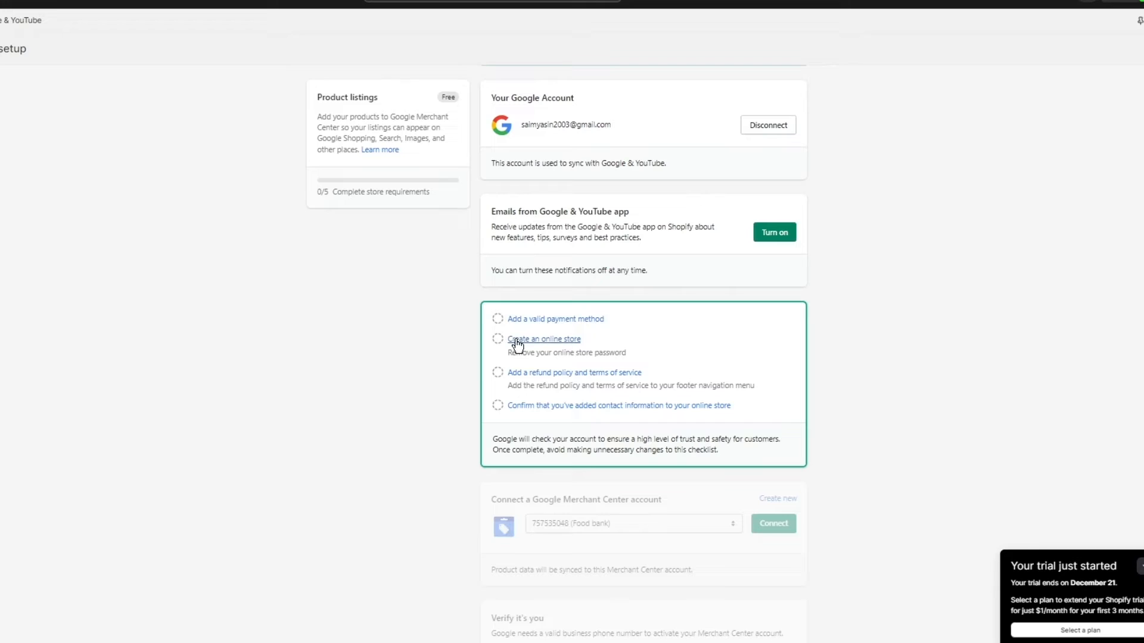
scroll(down, 3)
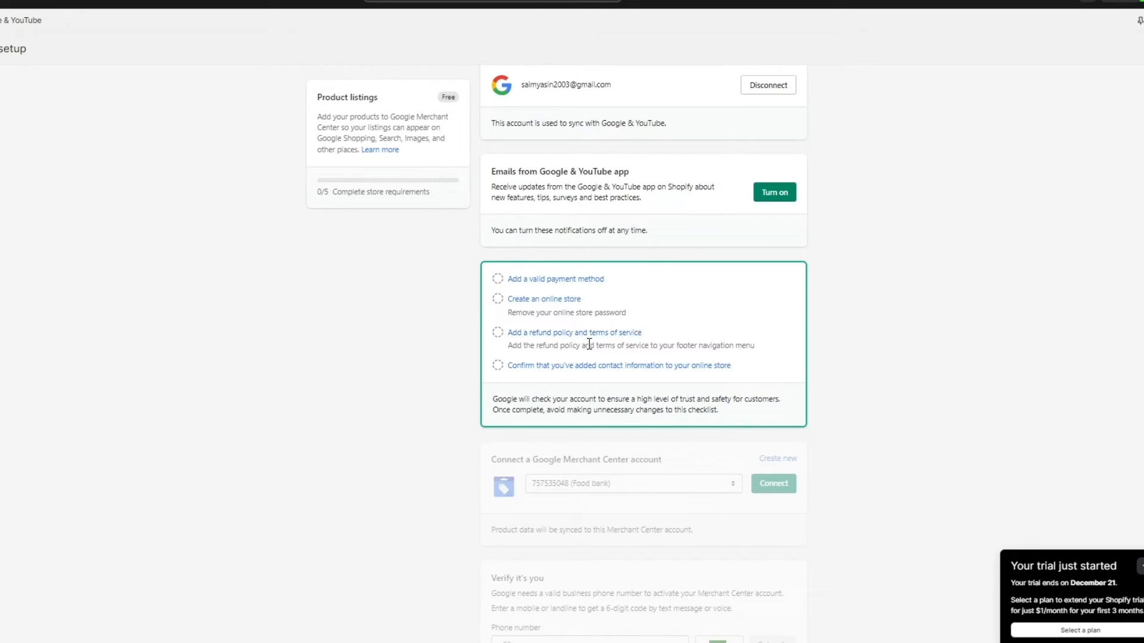
mouse_move(574, 332)
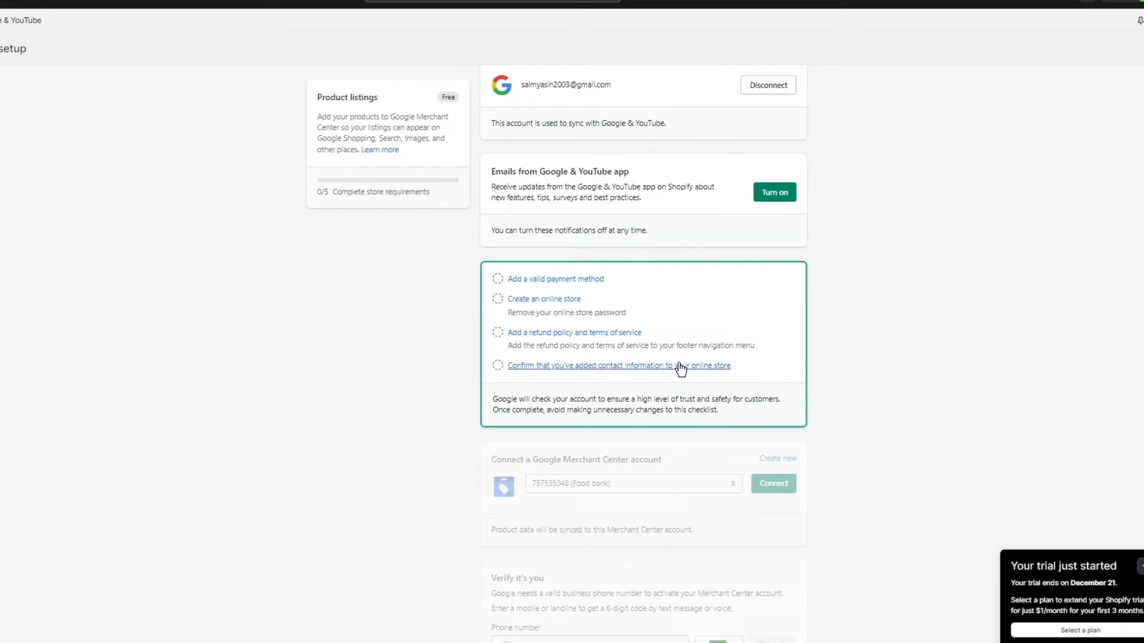
scroll(down, 3)
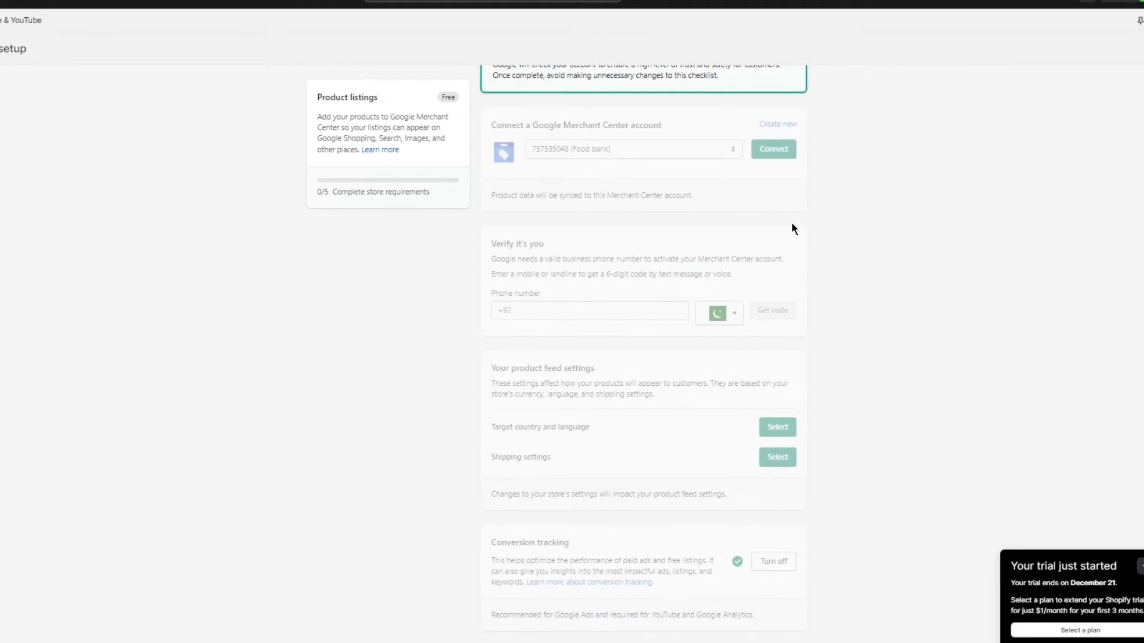
scroll(down, 3)
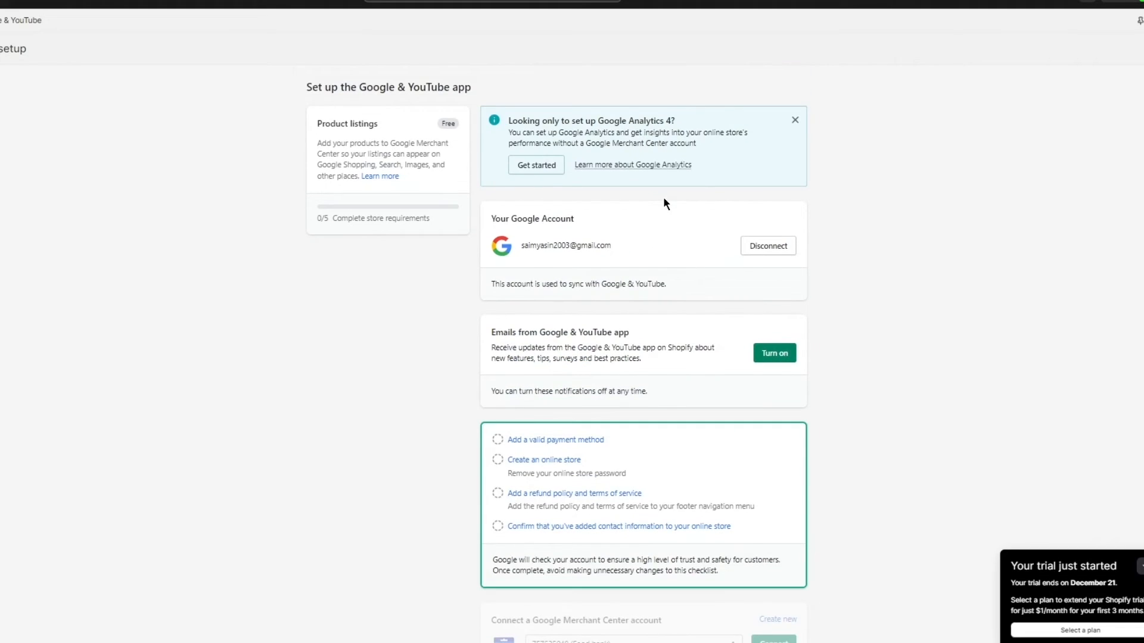
mouse_move(750, 270)
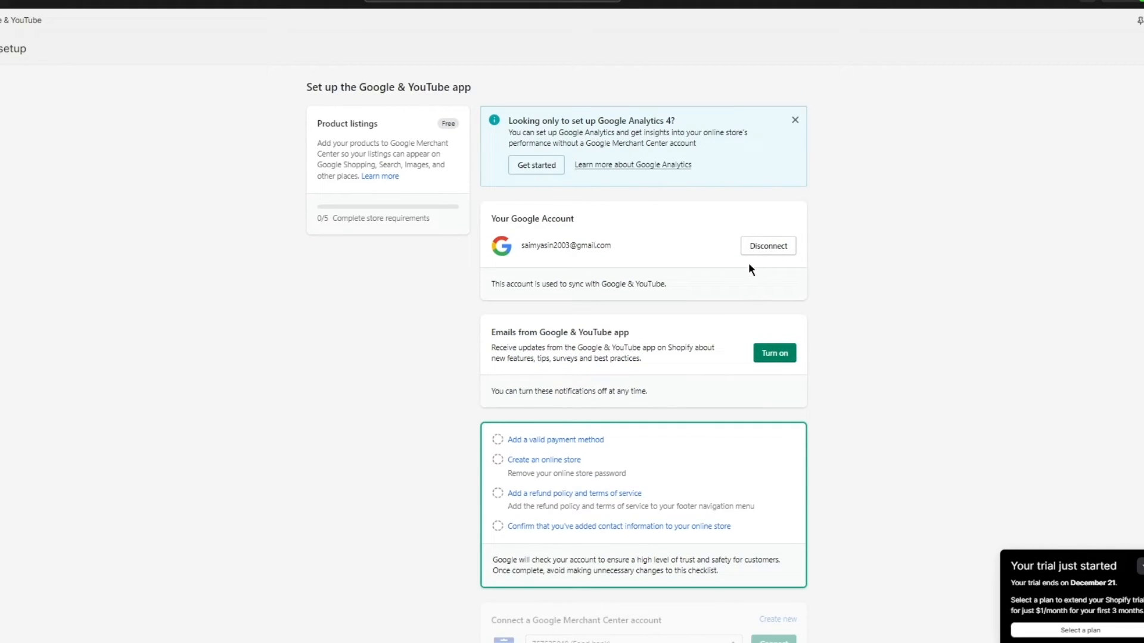
Turn on email updates under 'Emails from Google & YouTube app'
click(774, 353)
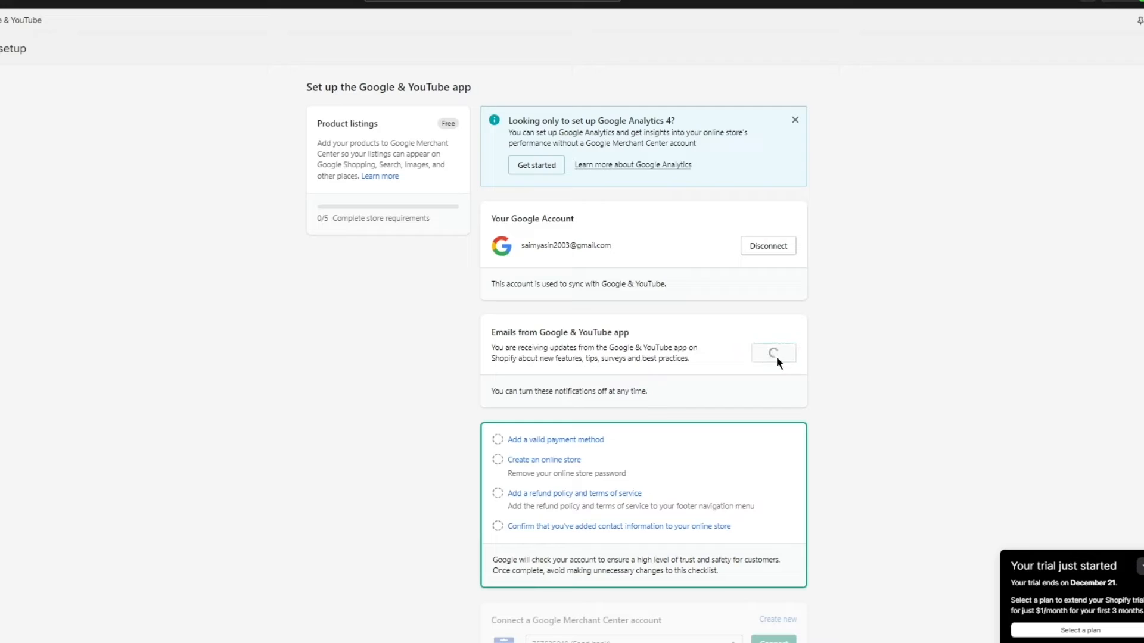
click(773, 354)
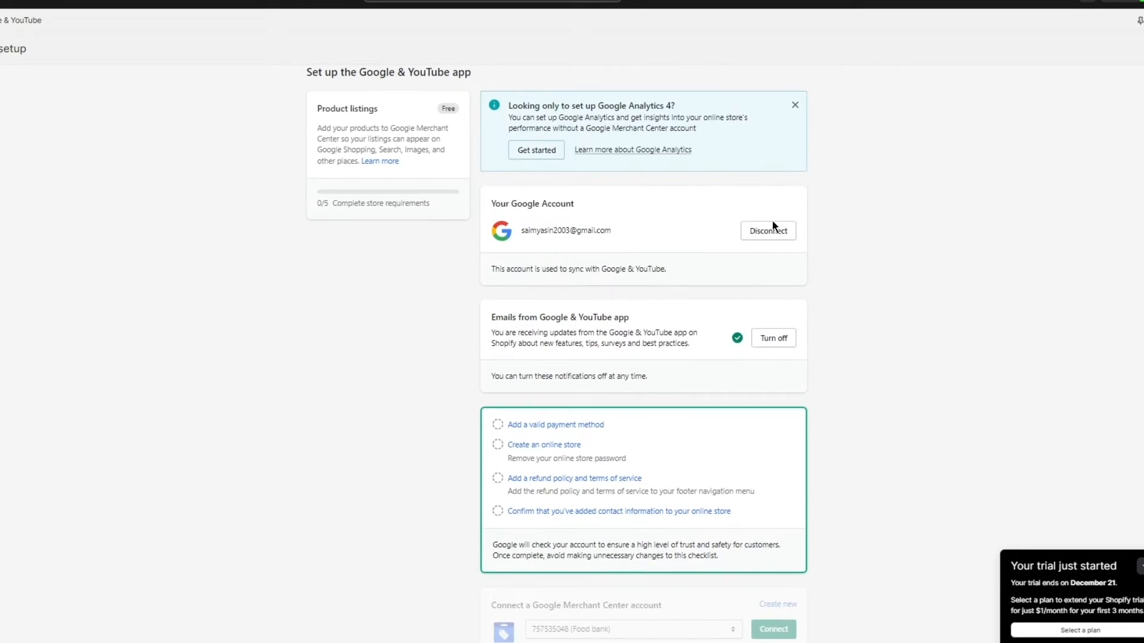
mouse_move(536, 150)
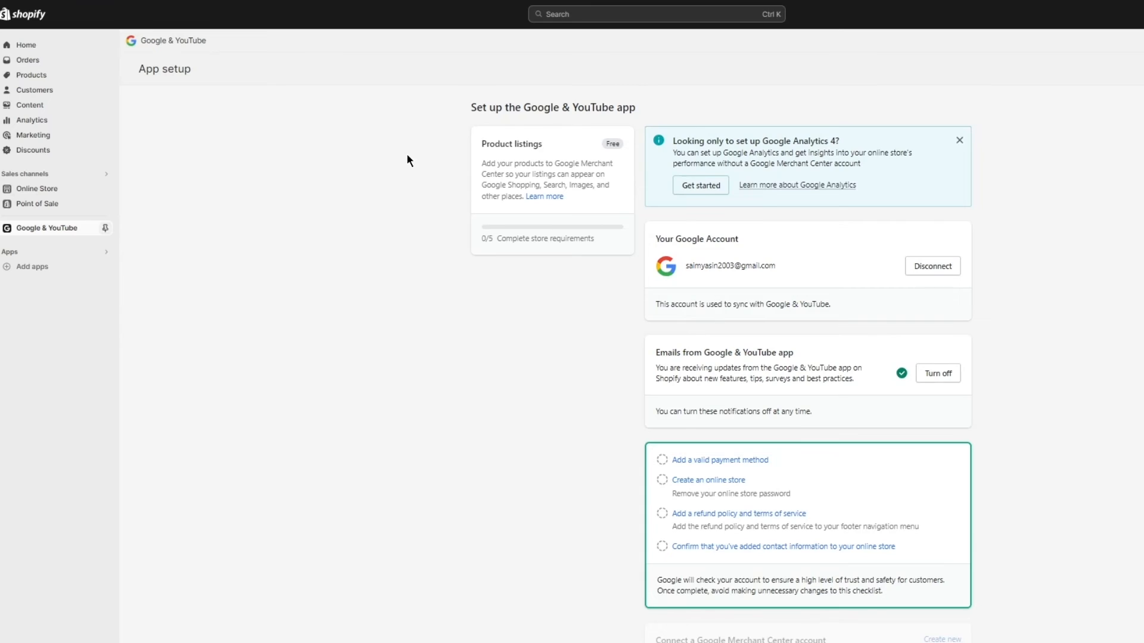
mouse_move(165, 134)
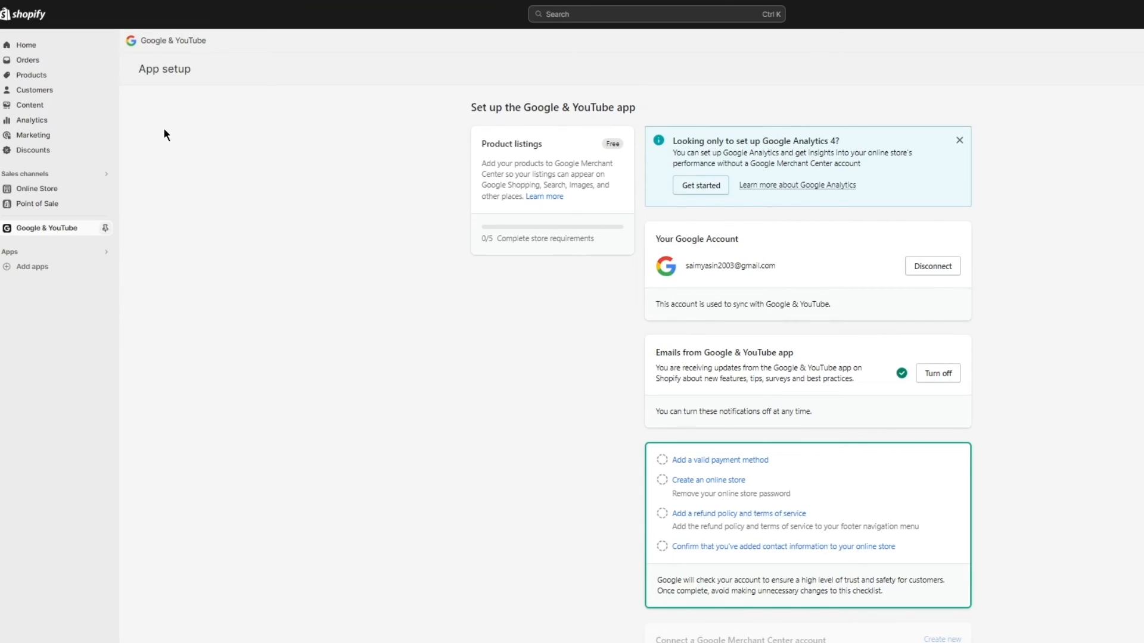
Return to the Shopify admin Home, where the setup guide shows 1 of 15 tasks done
click(26, 45)
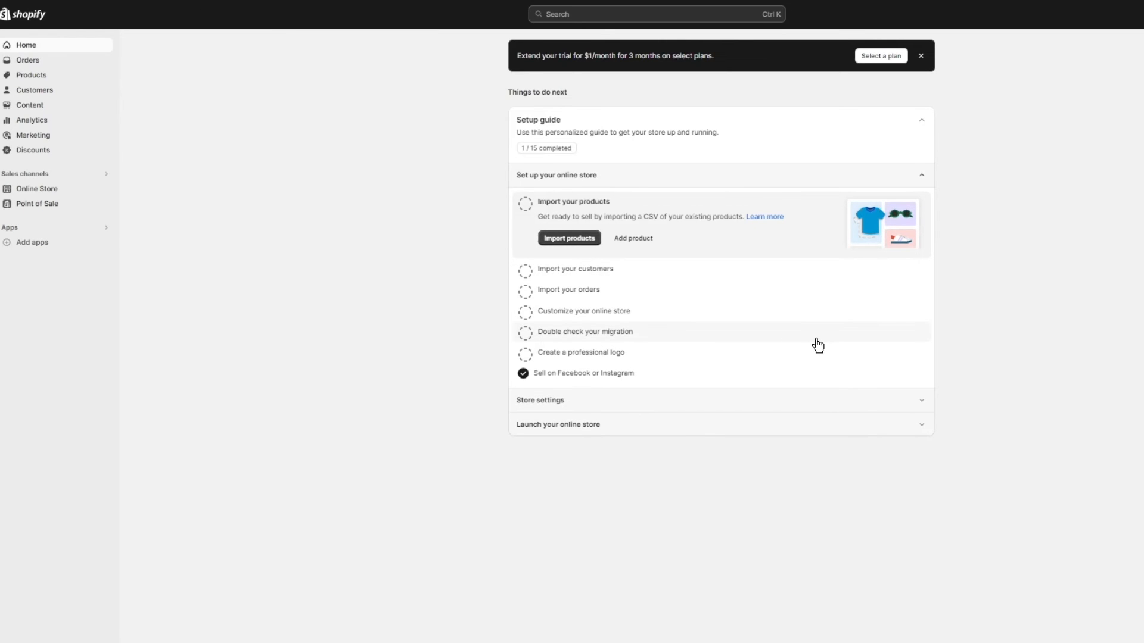
mouse_move(923, 331)
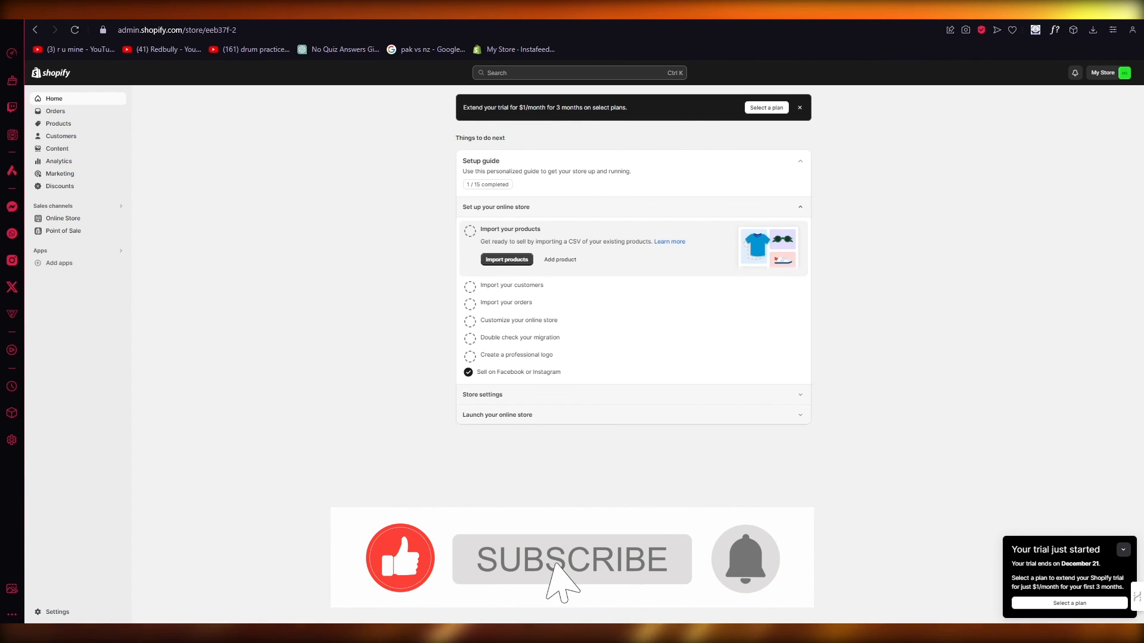
click(571, 560)
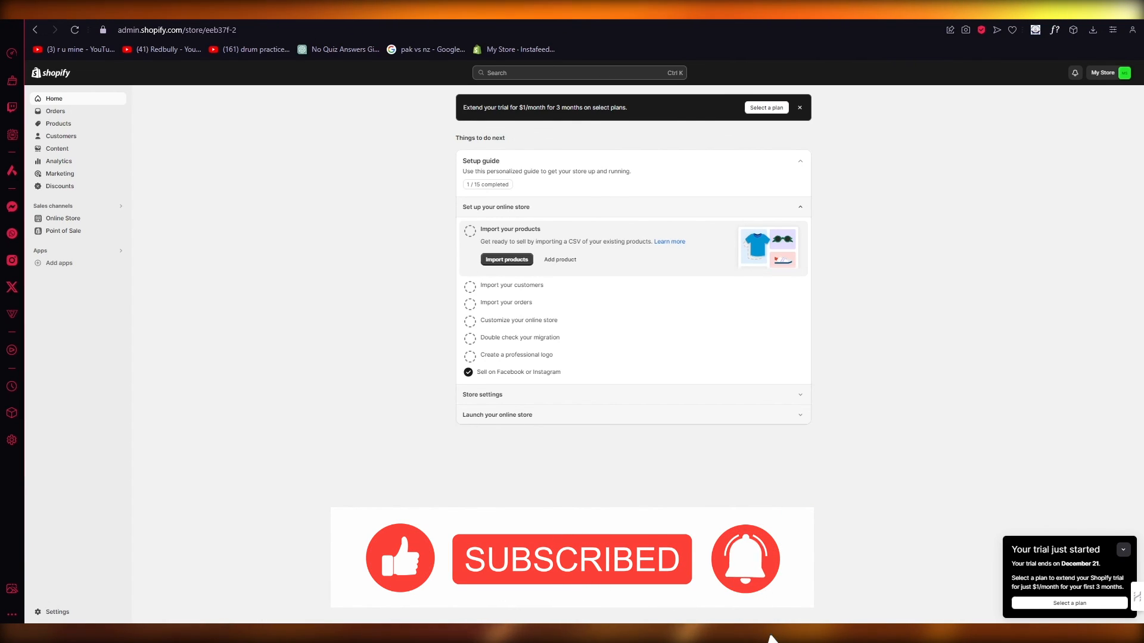